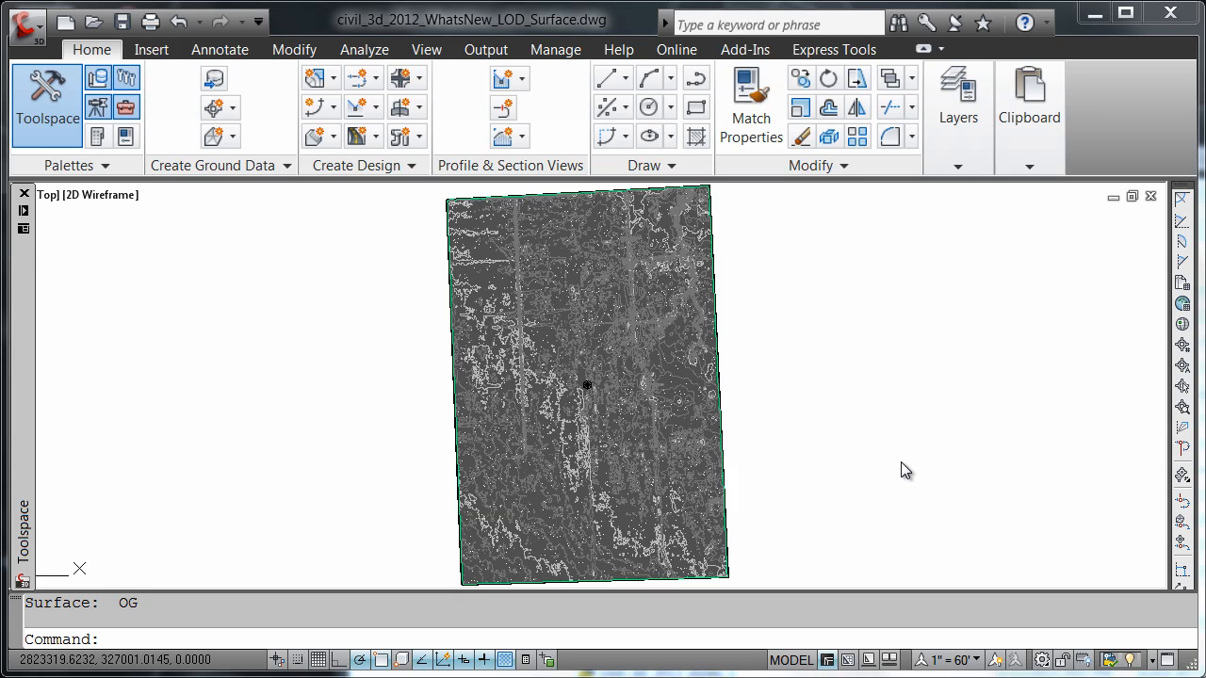
mouse_move(900, 462)
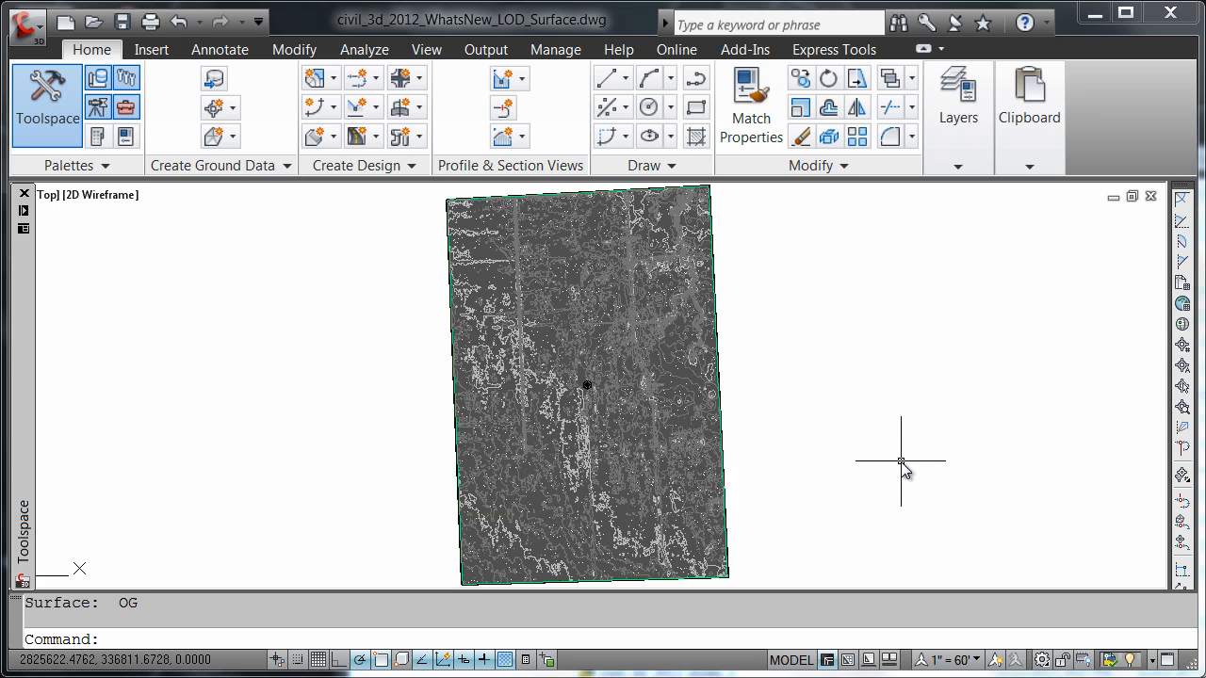
mouse_move(881, 466)
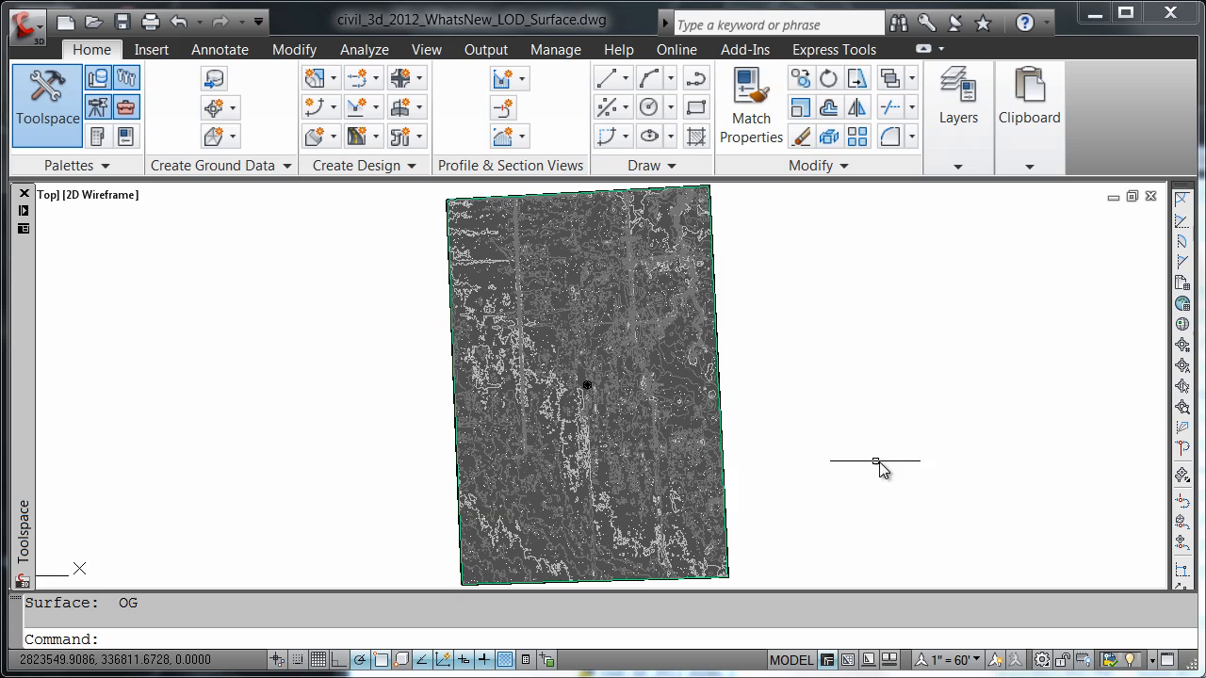
mouse_move(697, 407)
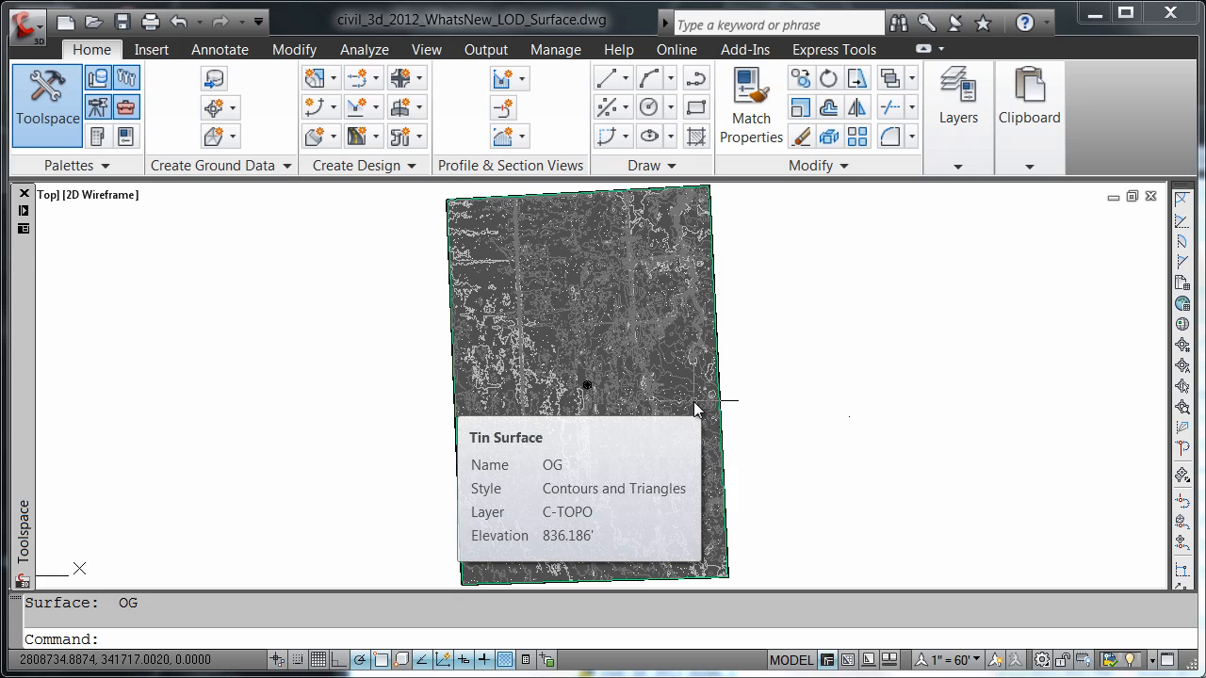
mouse_move(692, 403)
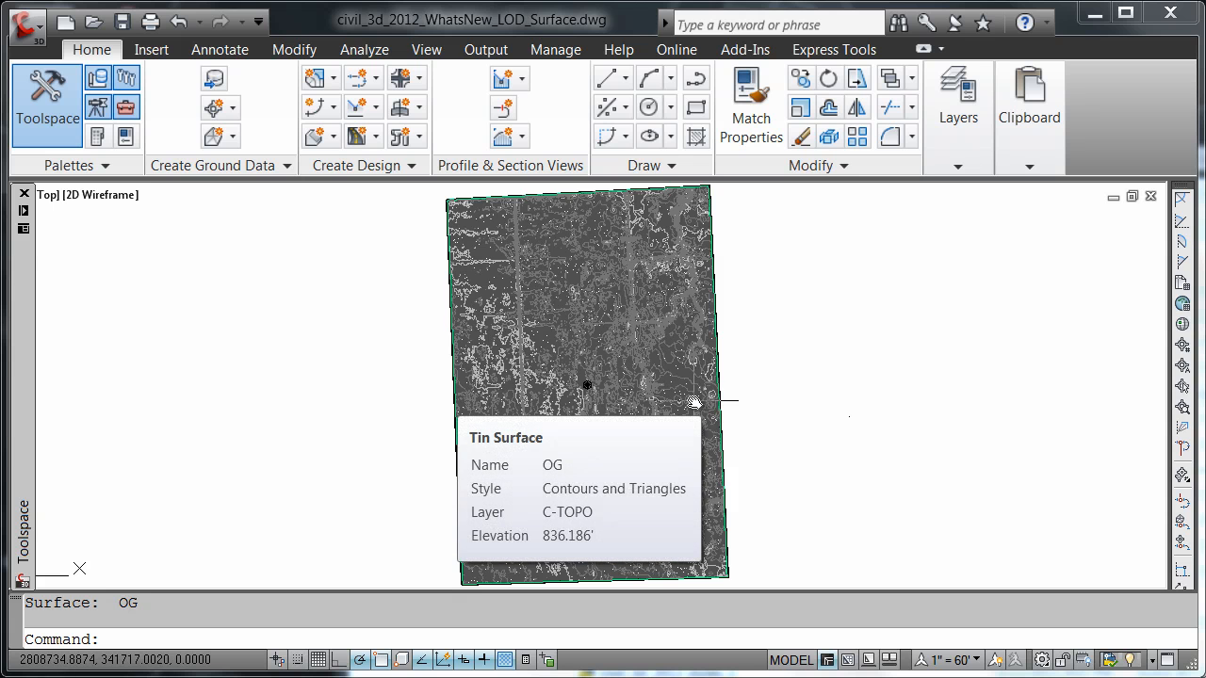
mouse_move(670, 388)
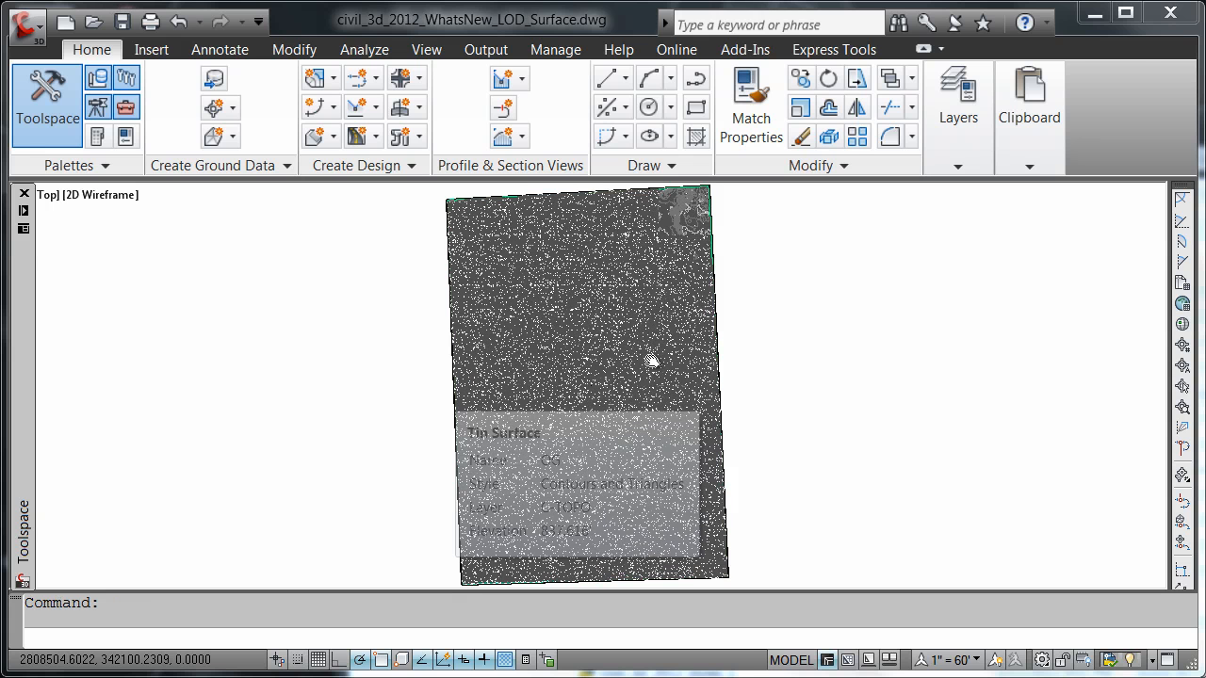
Step: Review the OG surface's statistics, expanding General, Extended and TIN triangle counts
click(584, 377)
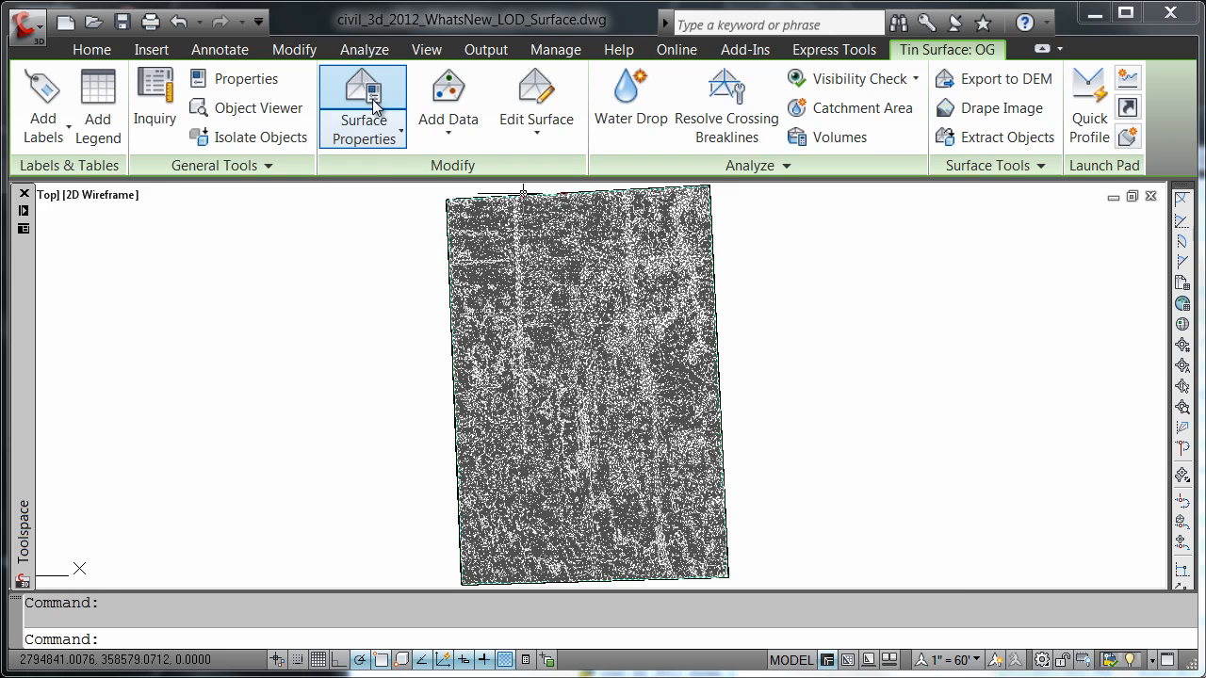
click(362, 104)
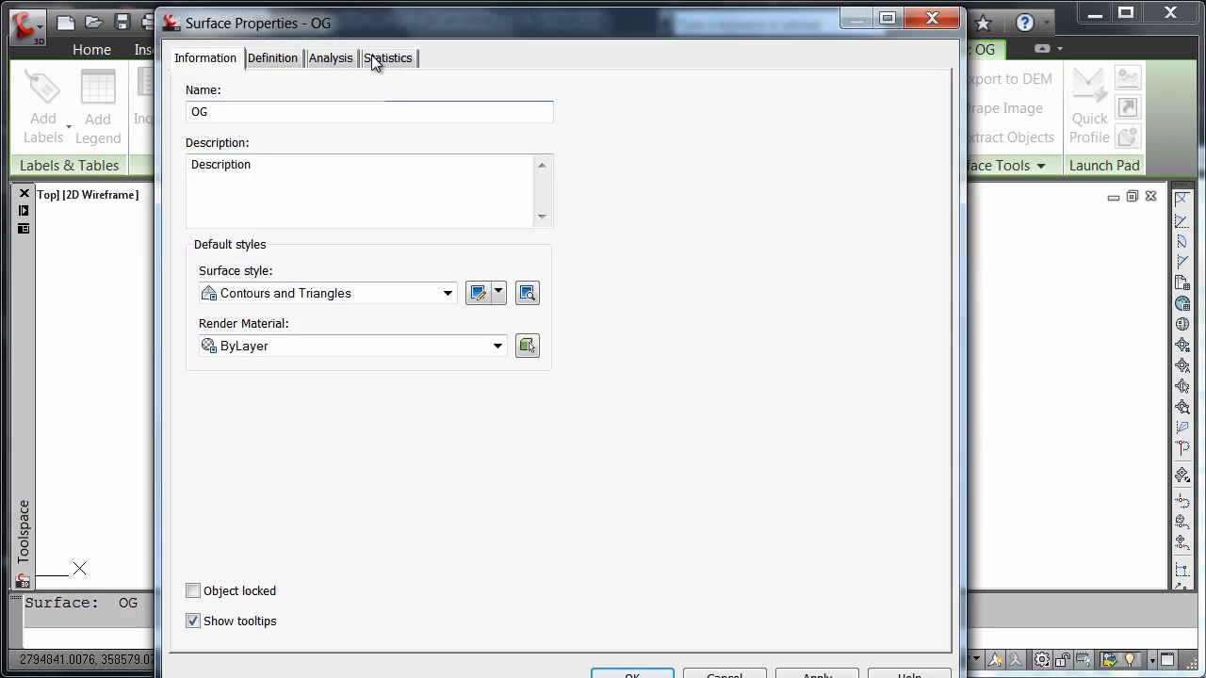
click(387, 58)
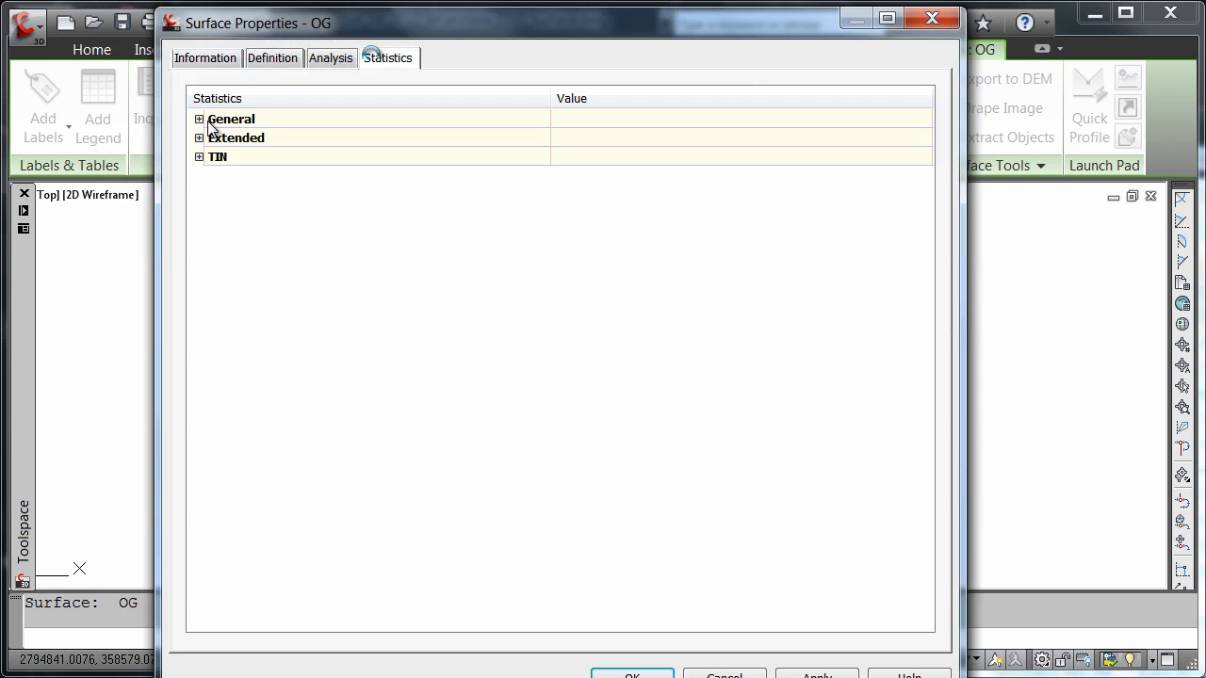
click(198, 119)
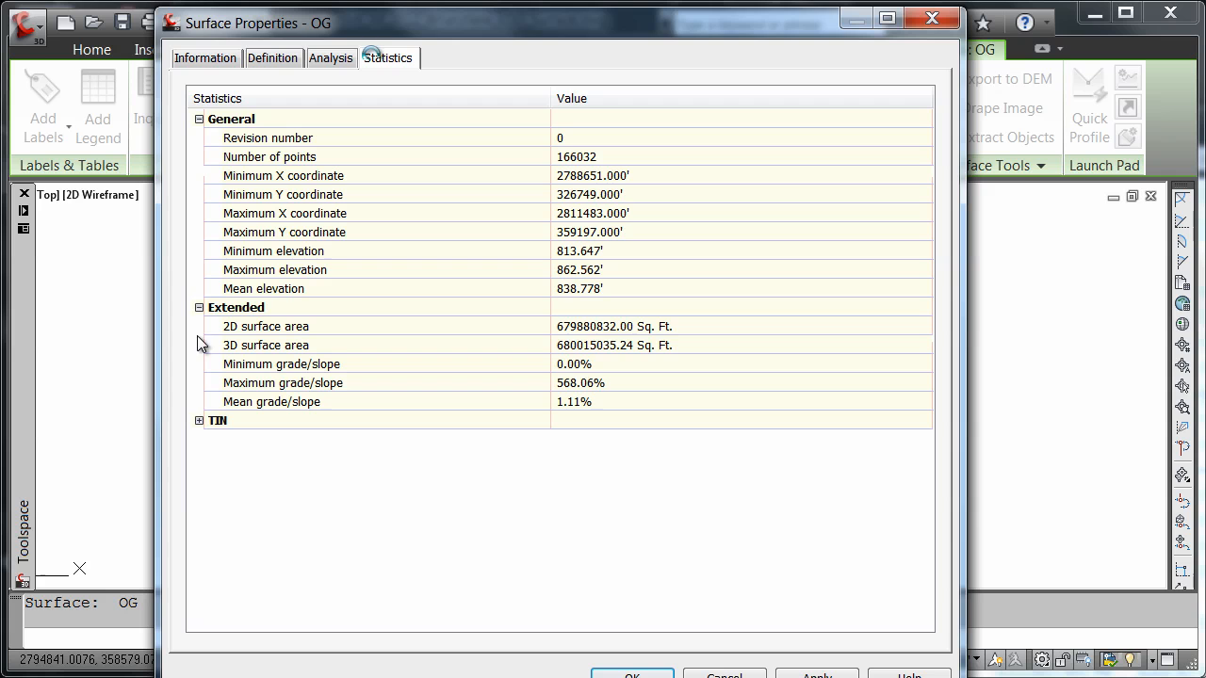
click(199, 420)
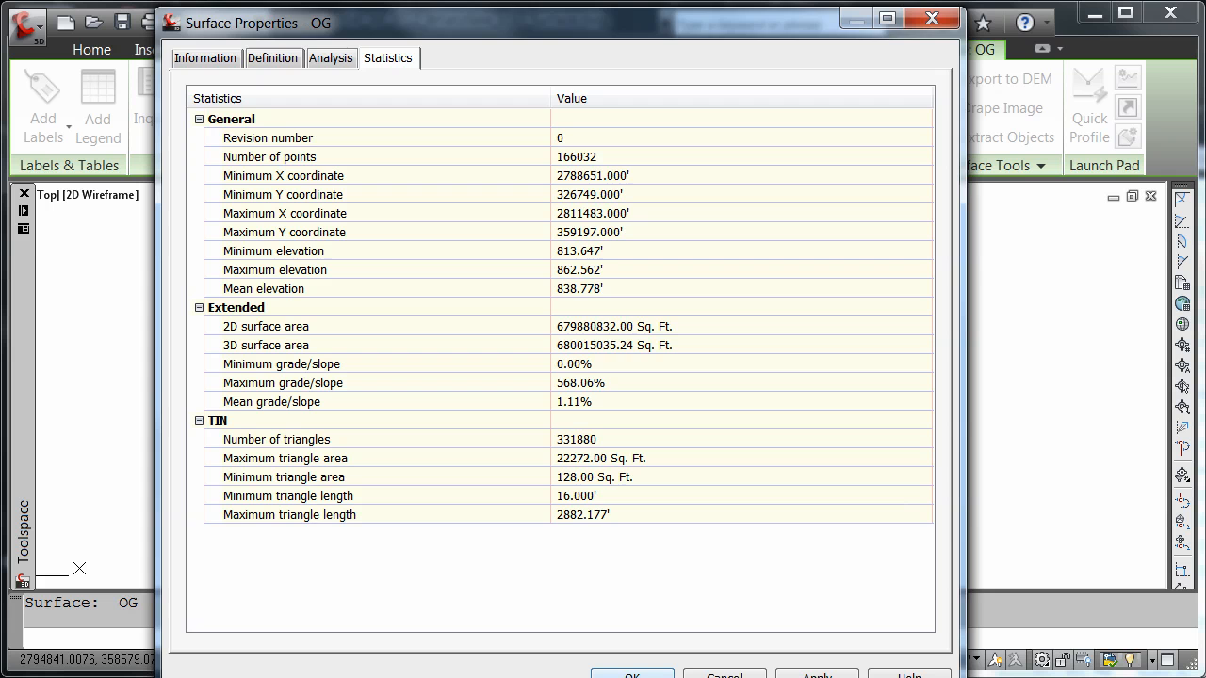
click(631, 674)
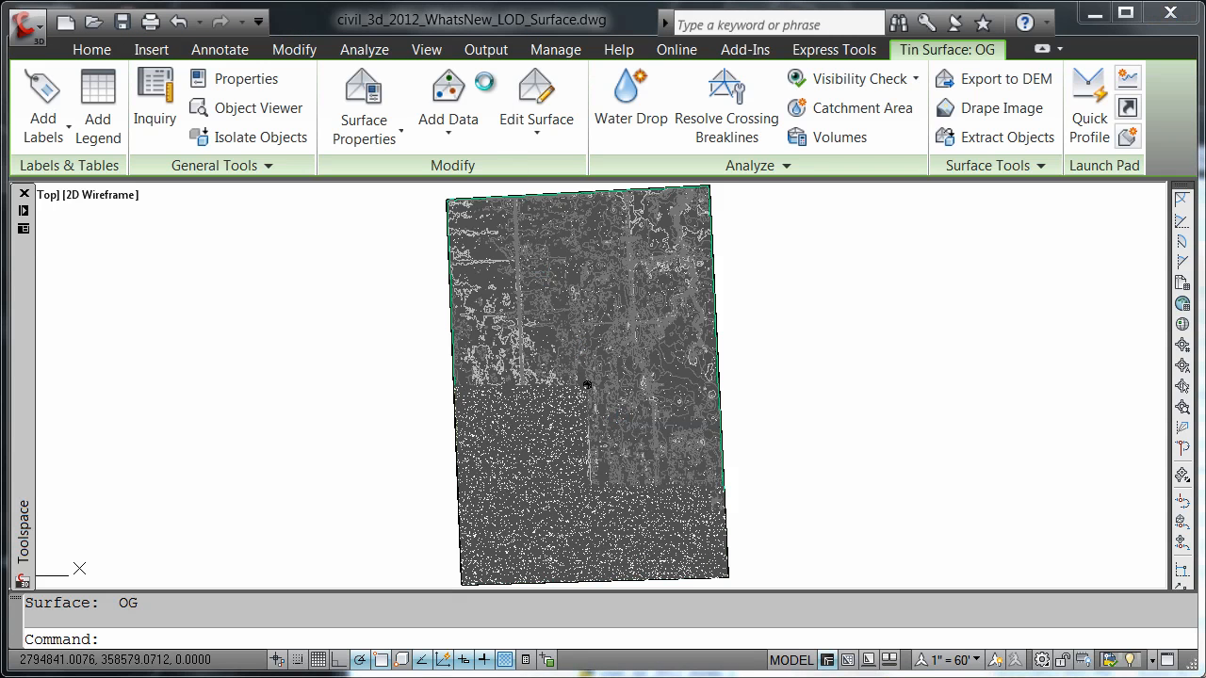
Step: Inspect the OG surface in the Object Viewer, orbiting it to several angles
right_click(587, 384)
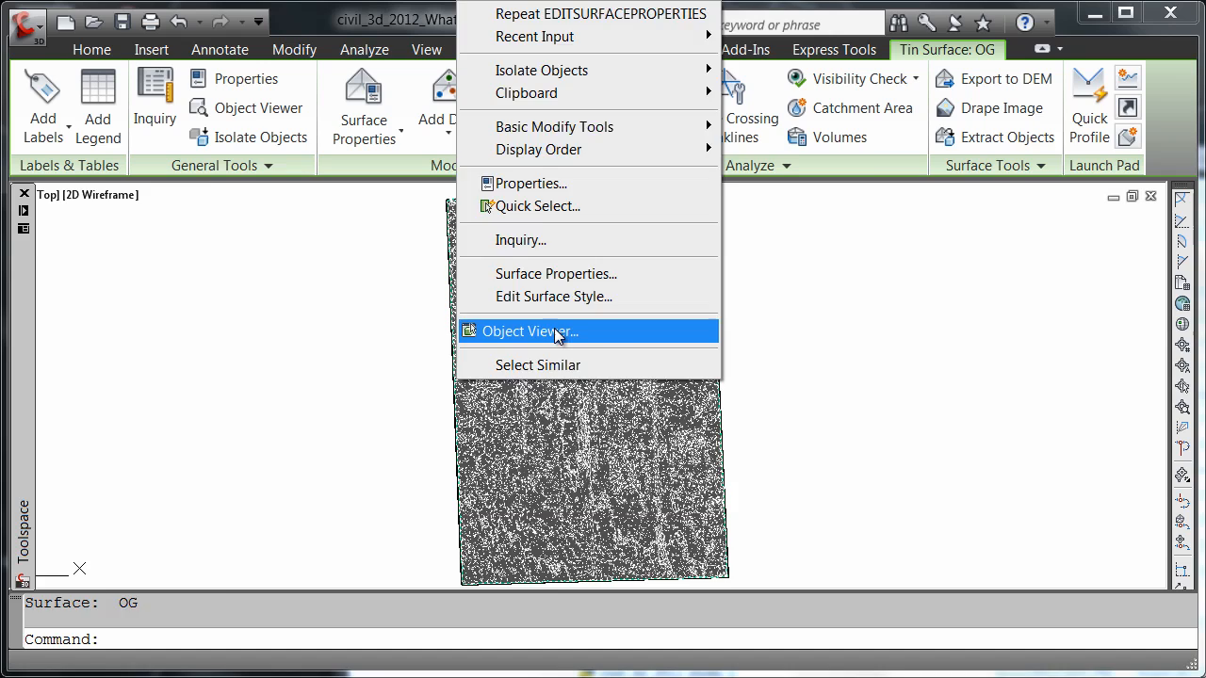
click(526, 331)
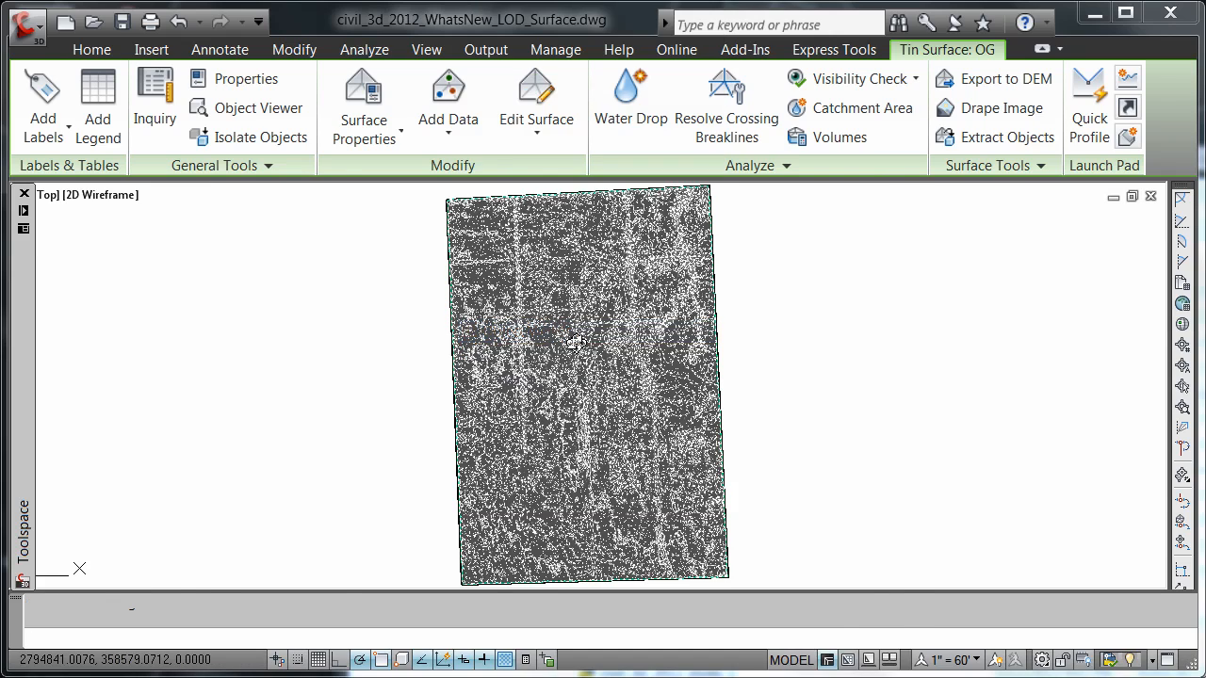
click(257, 108)
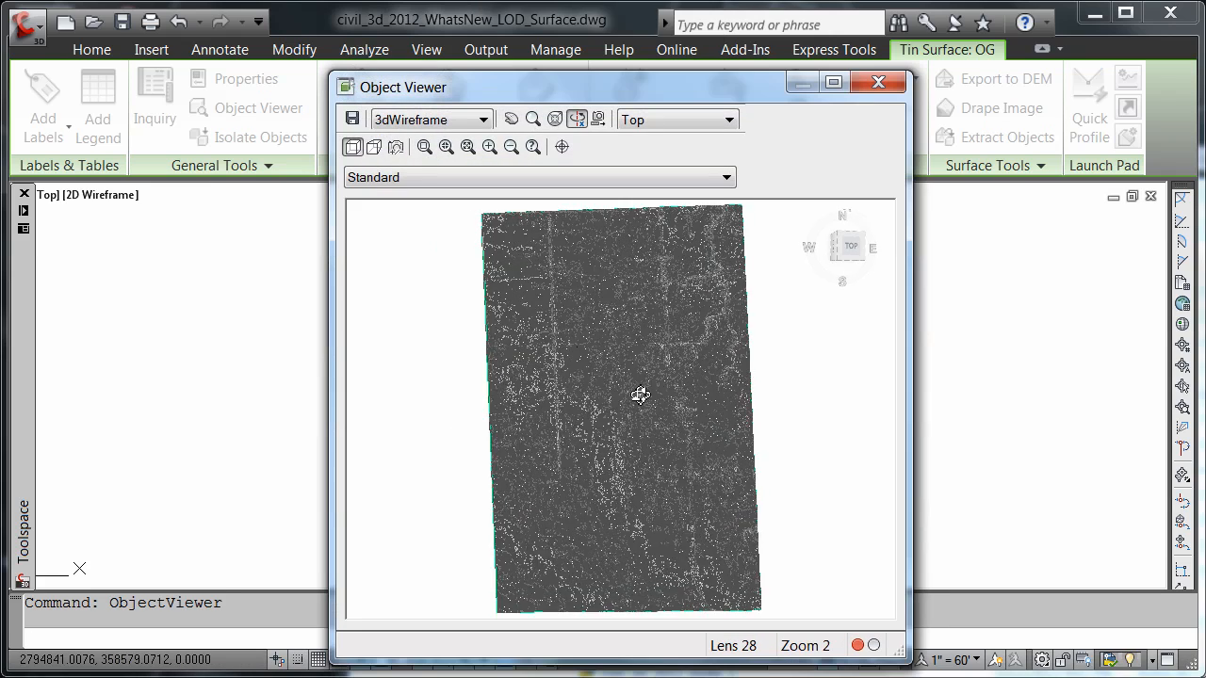
drag(640, 395, 655, 500)
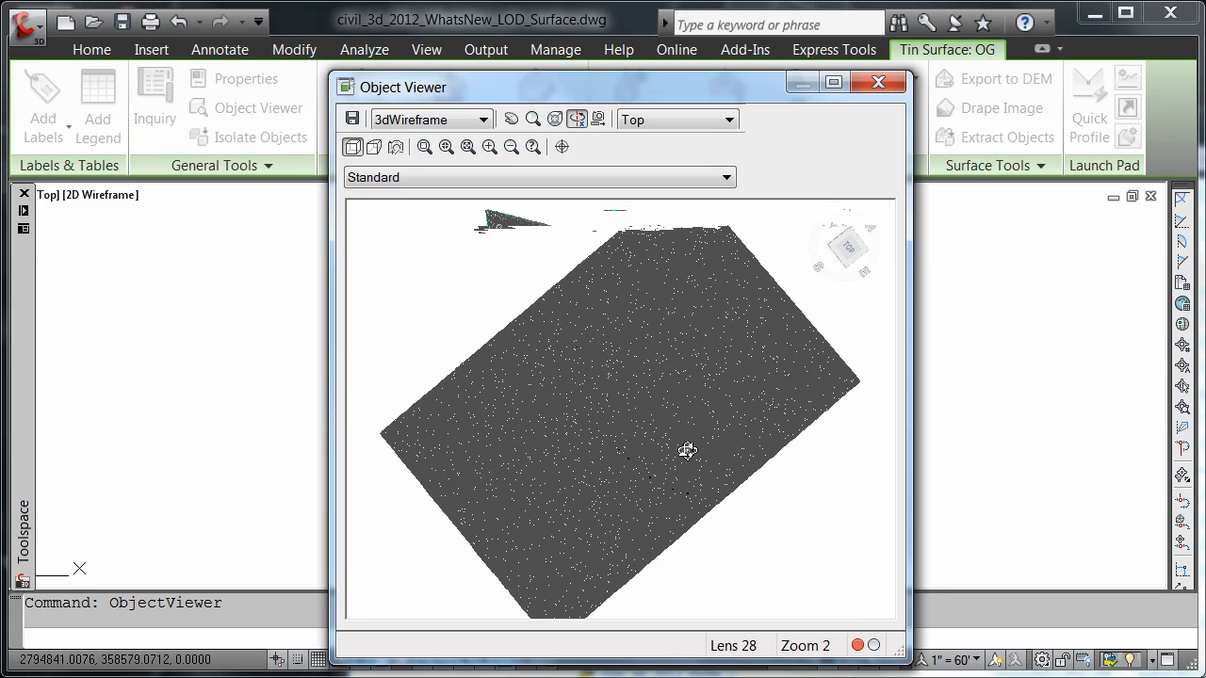
drag(687, 449, 730, 528)
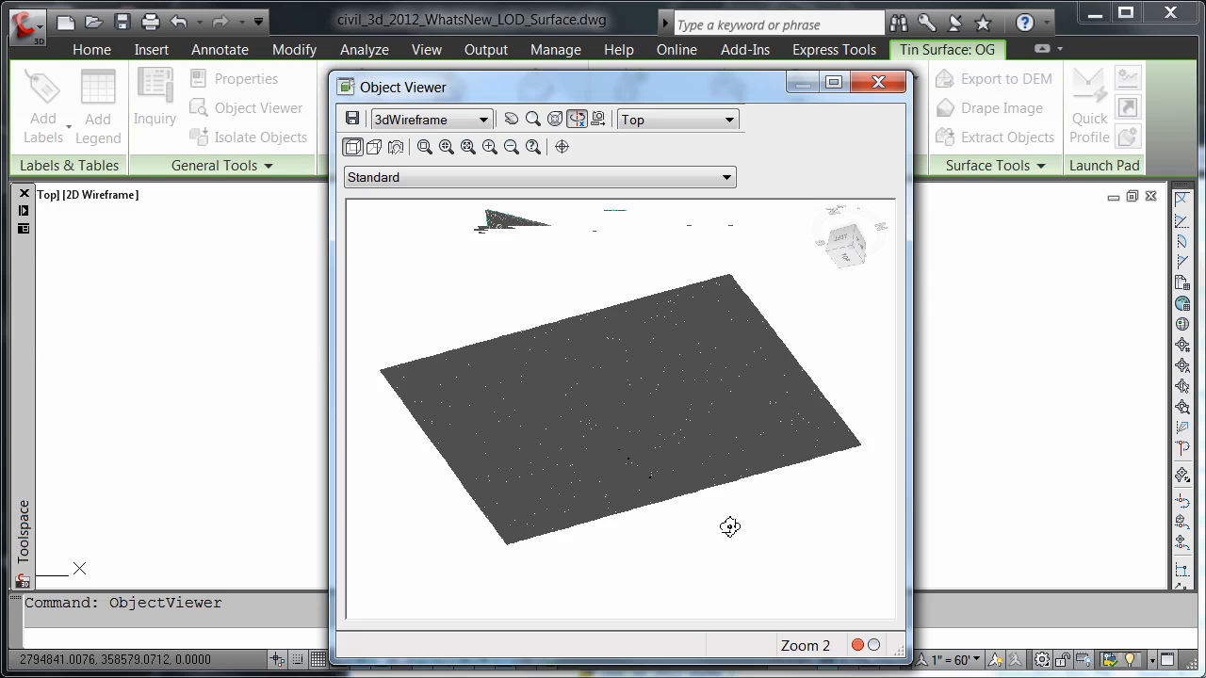
drag(730, 527, 645, 414)
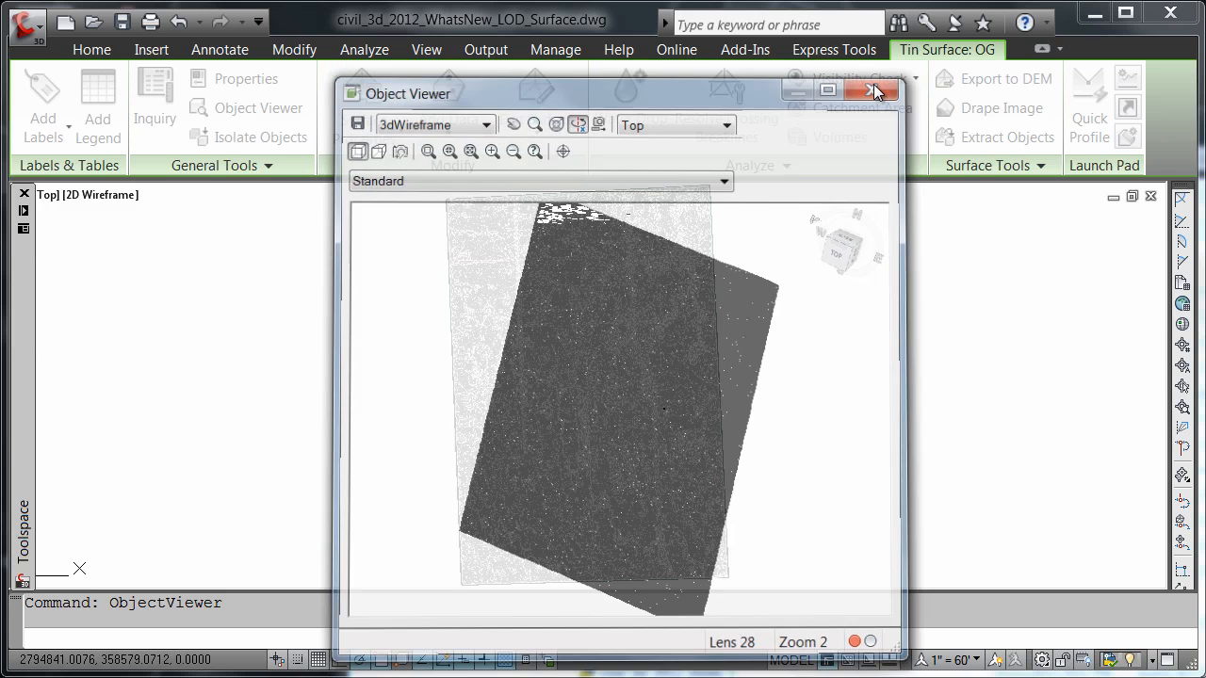
click(877, 90)
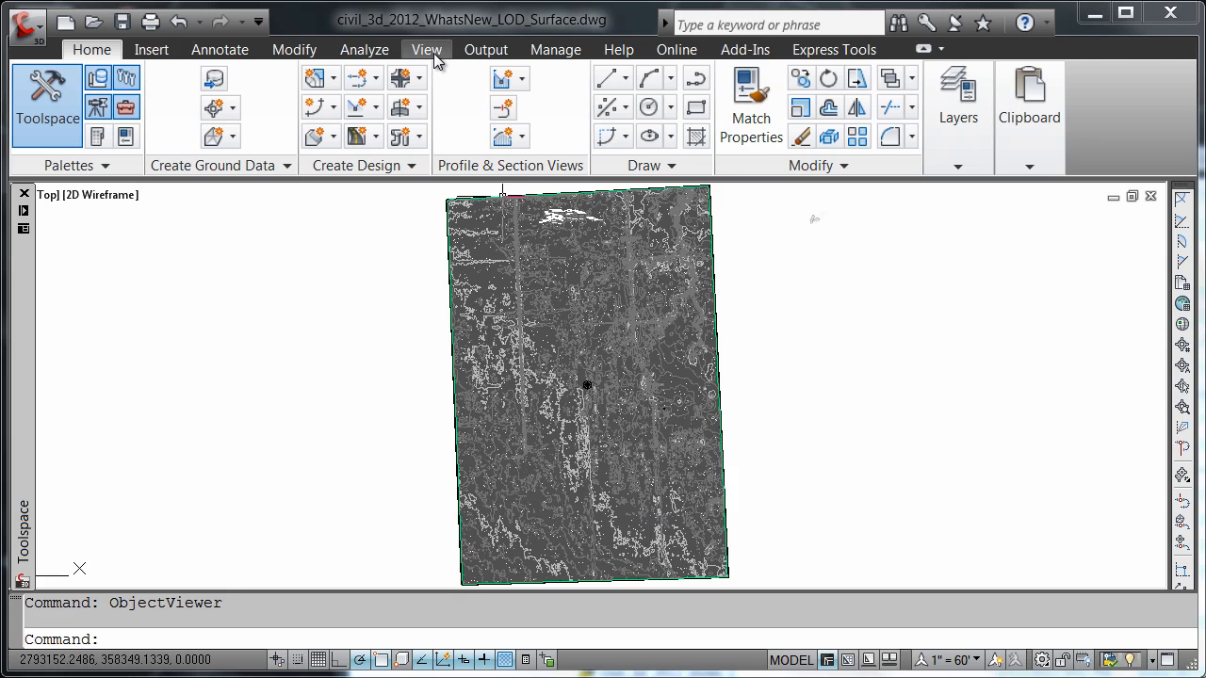
Step: Switch on Level of Detail display from the View ribbon and dismiss its notice
click(426, 49)
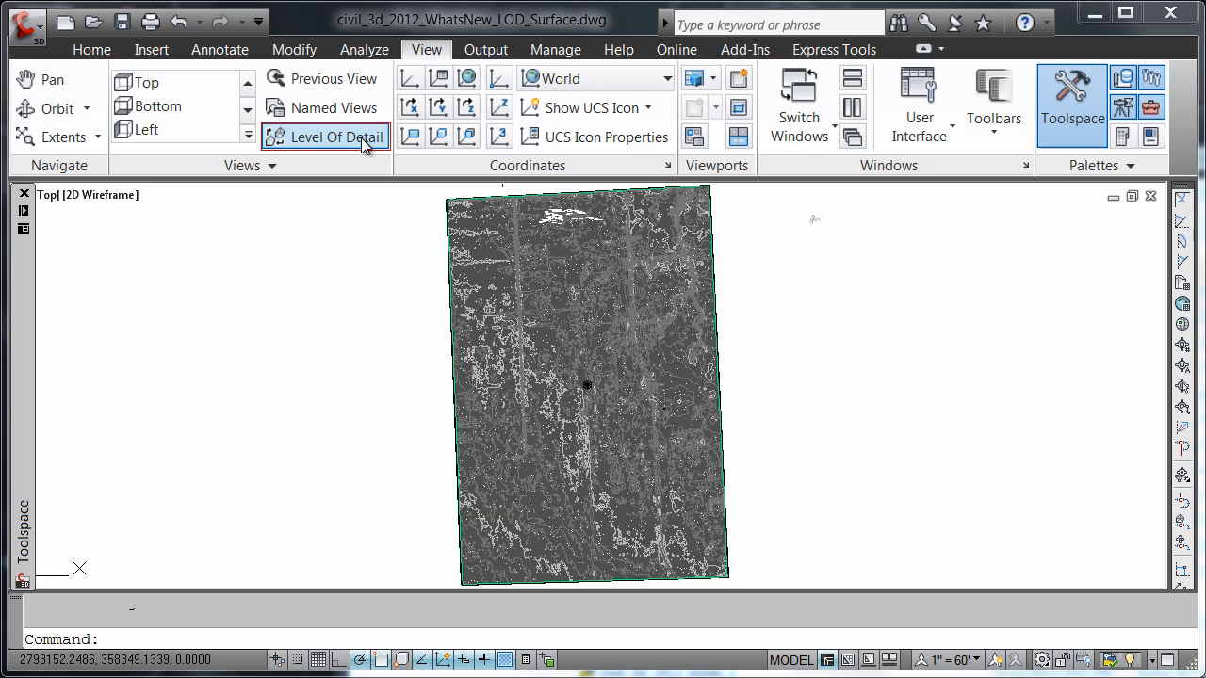
click(336, 137)
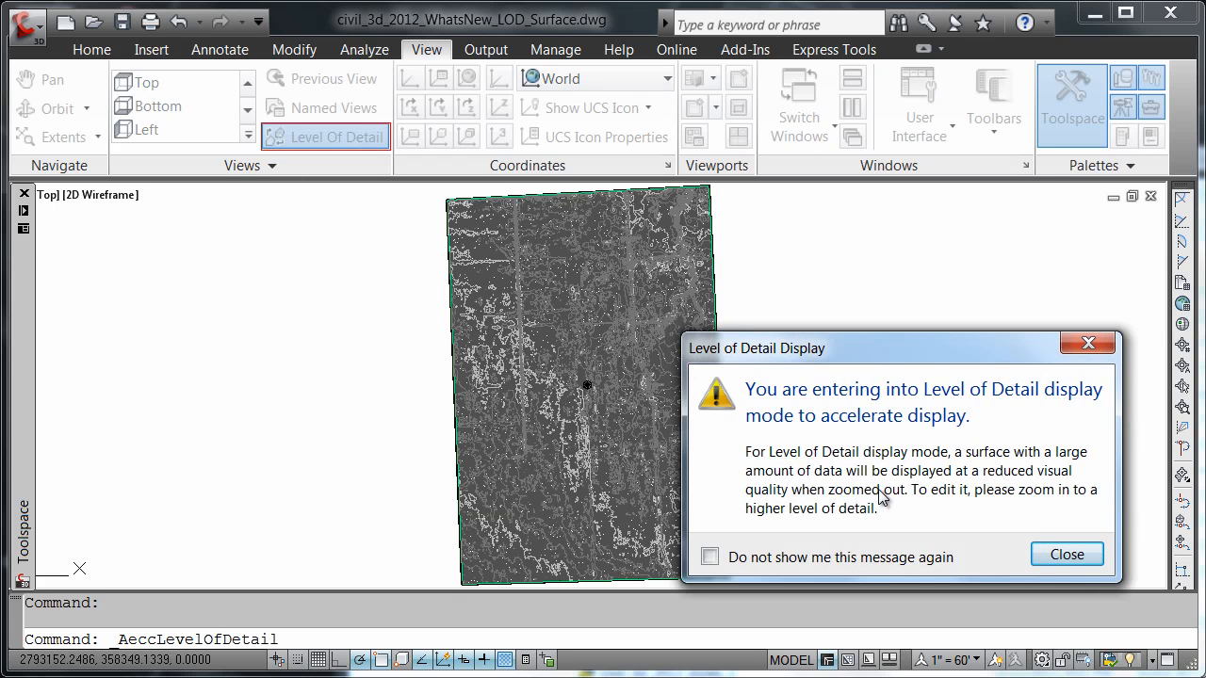
mouse_move(950, 518)
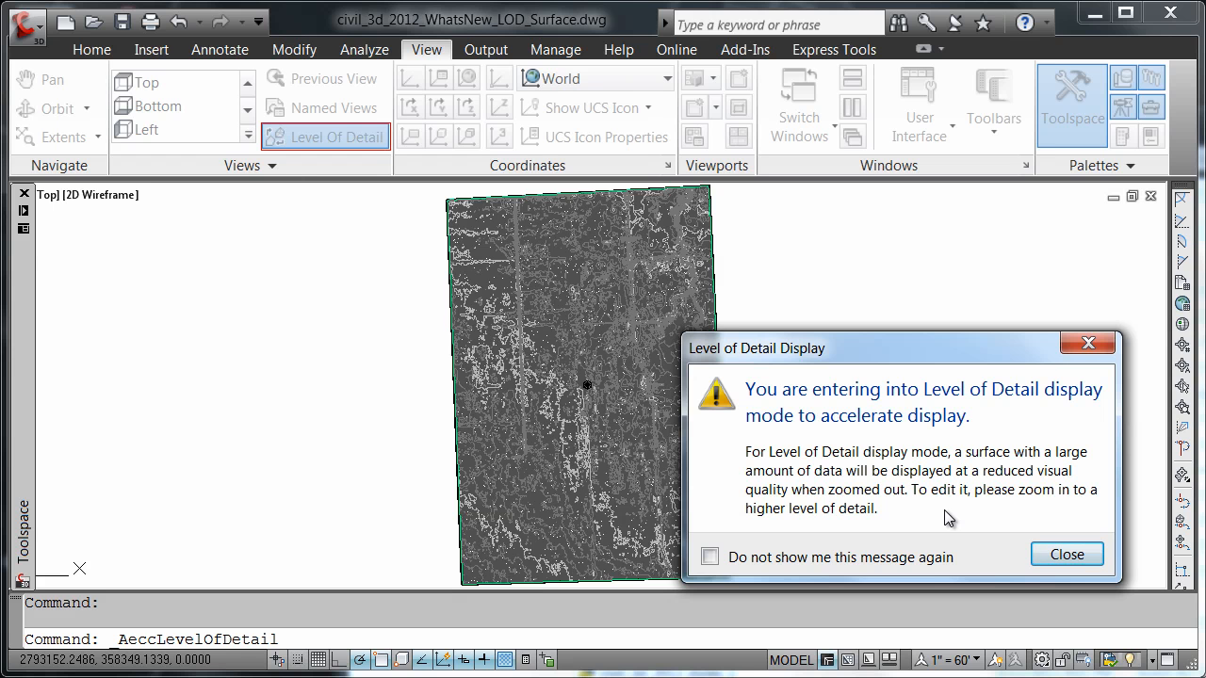
click(1065, 554)
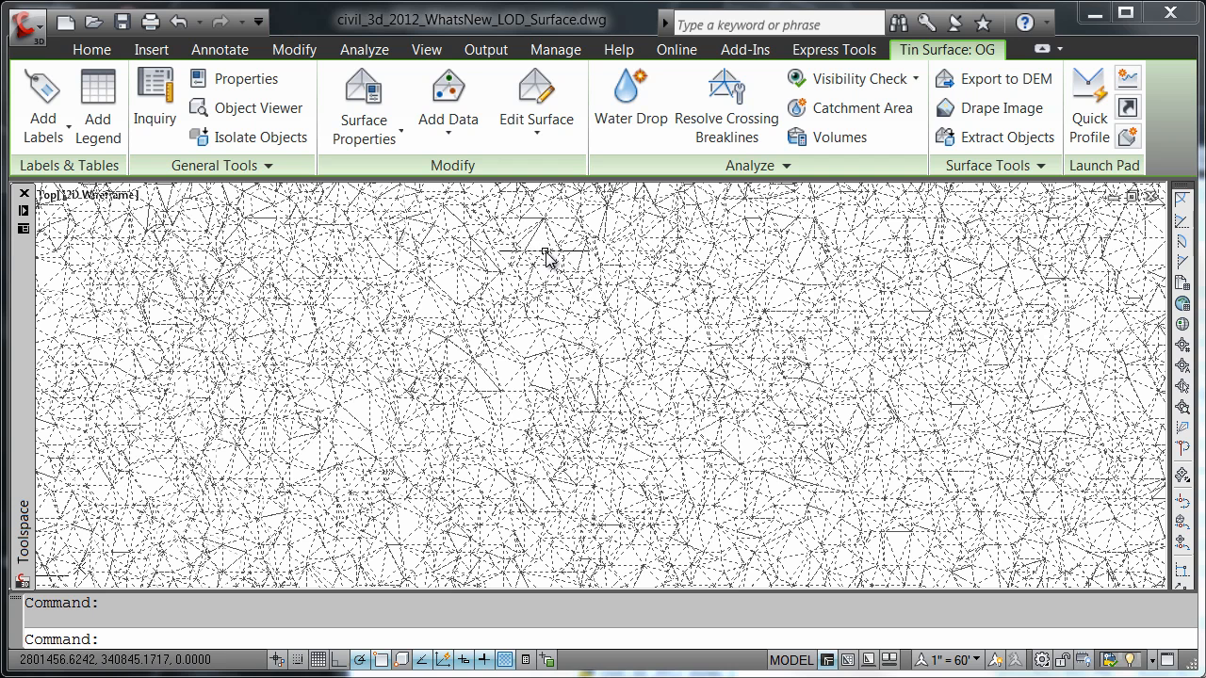
Step: View the simplified OG surface in the Object Viewer from its shortcut menu
right_click(544, 240)
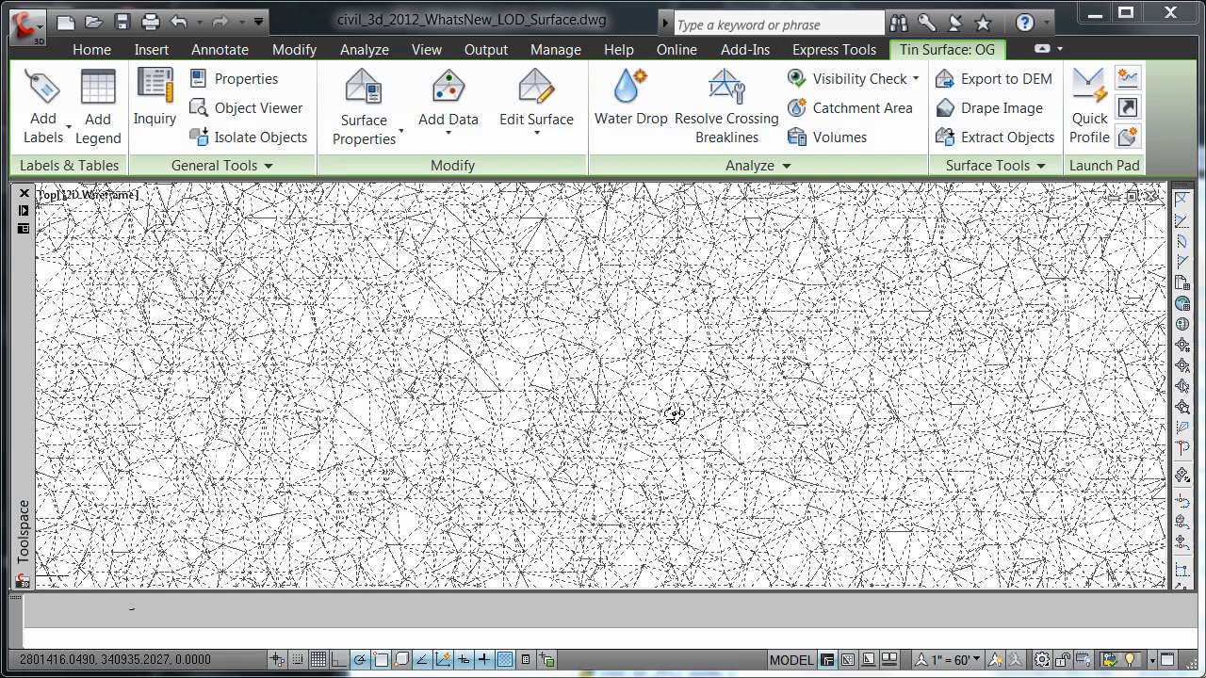
click(258, 107)
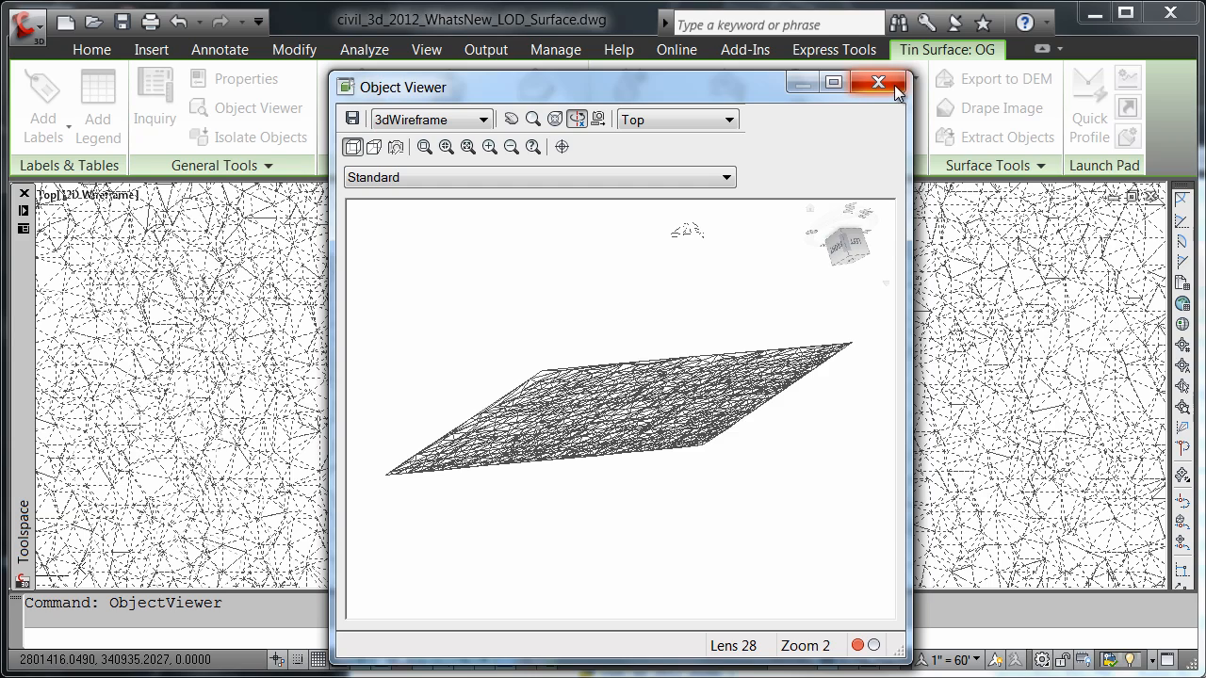
click(878, 83)
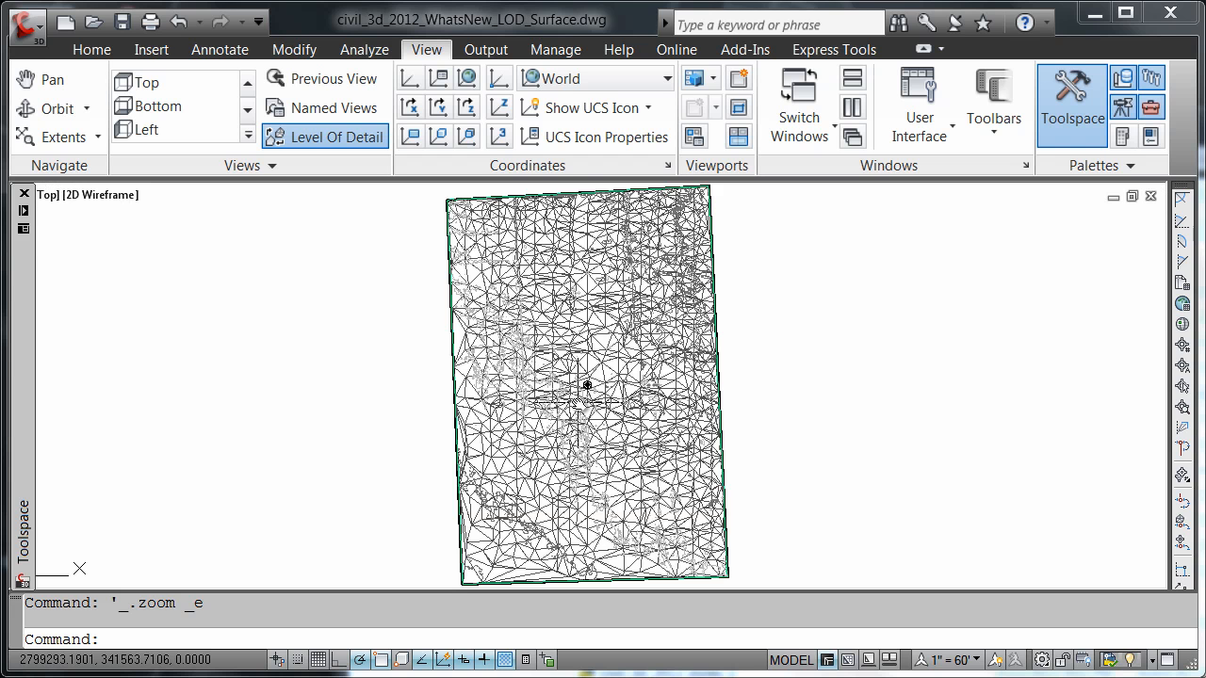
Step: Select the OG surface to expose its Tin Surface editing tools
click(587, 384)
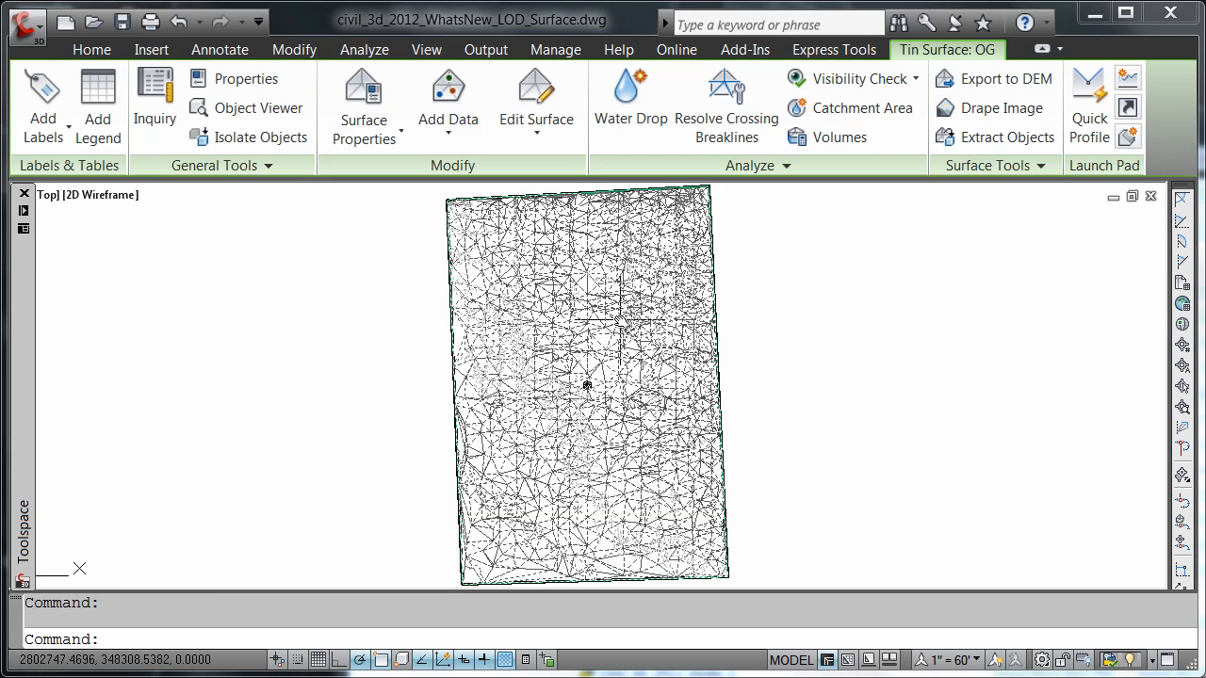
mouse_move(610, 283)
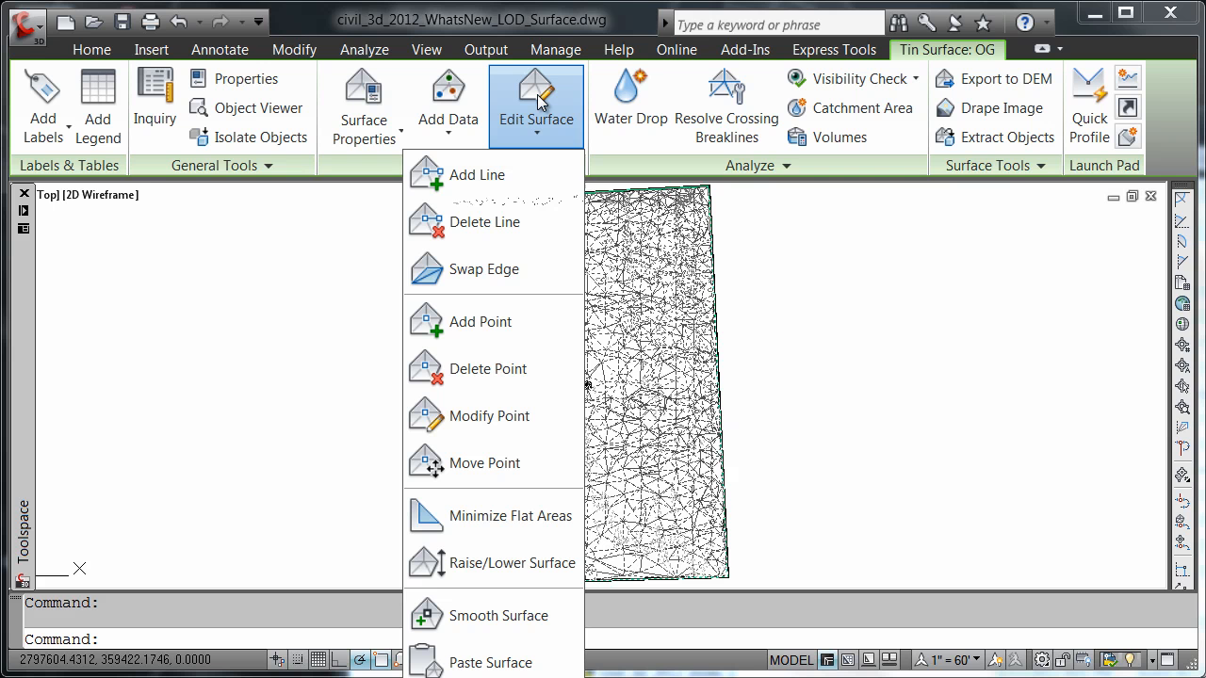
mouse_move(506, 269)
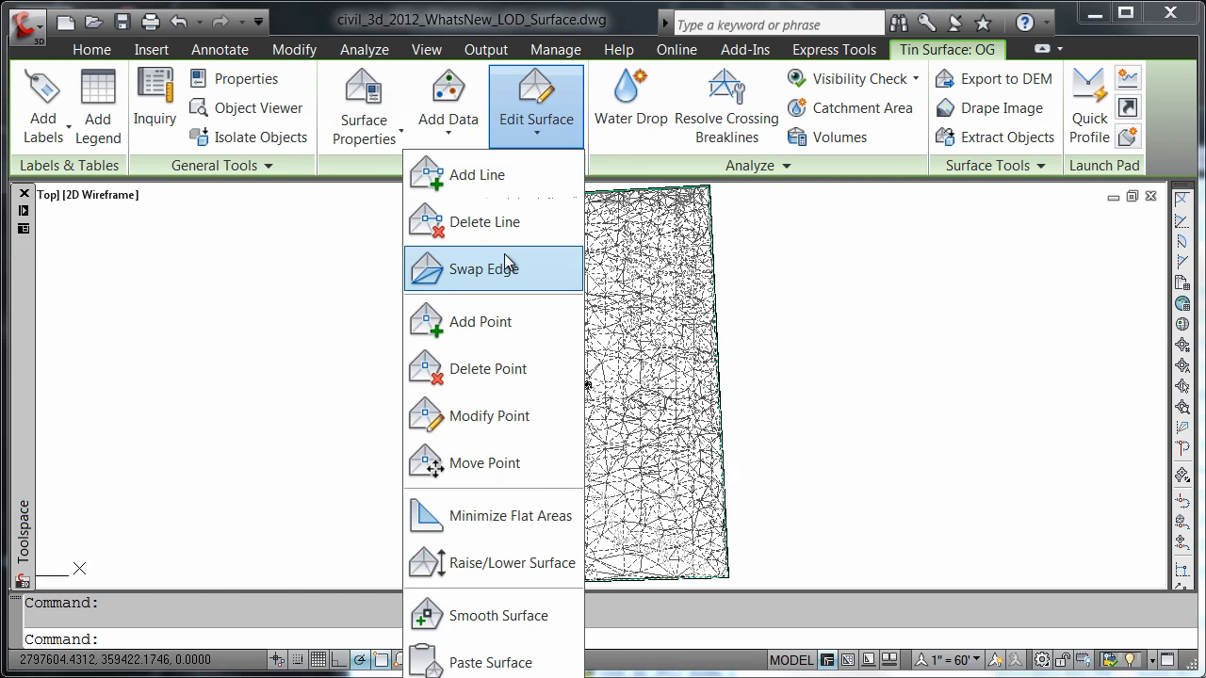
Step: Start a Swap Edge edit on the OG surface, awaiting an edge pick
click(491, 269)
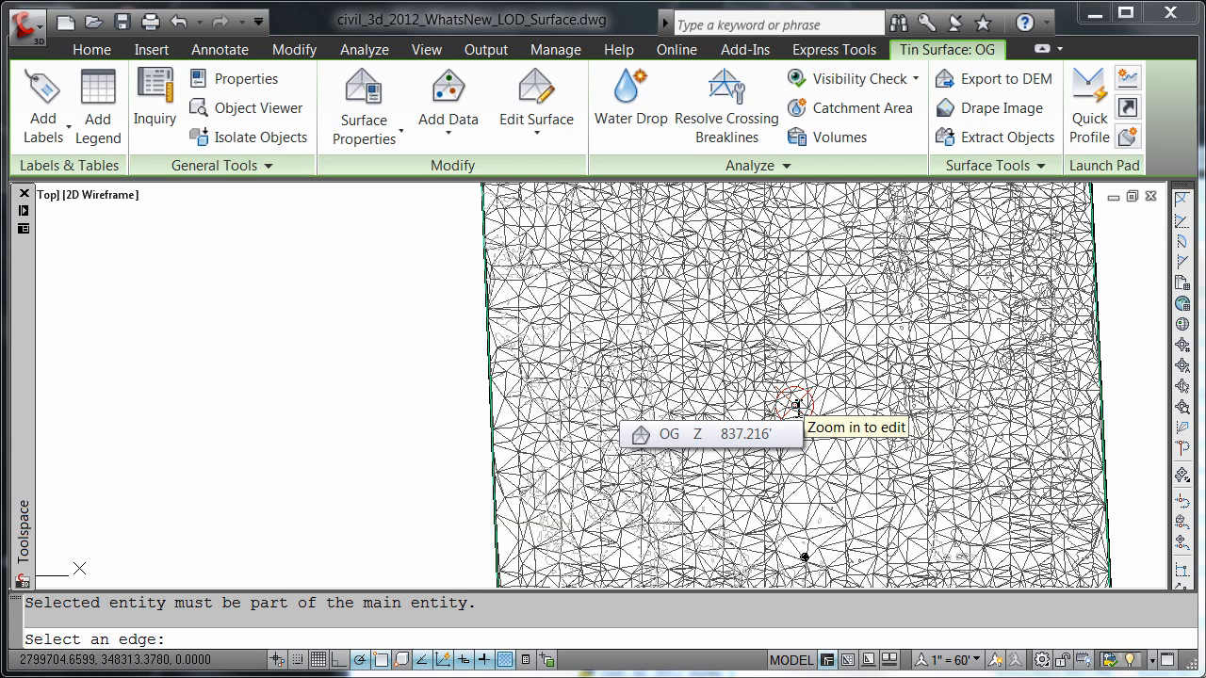
mouse_move(804, 557)
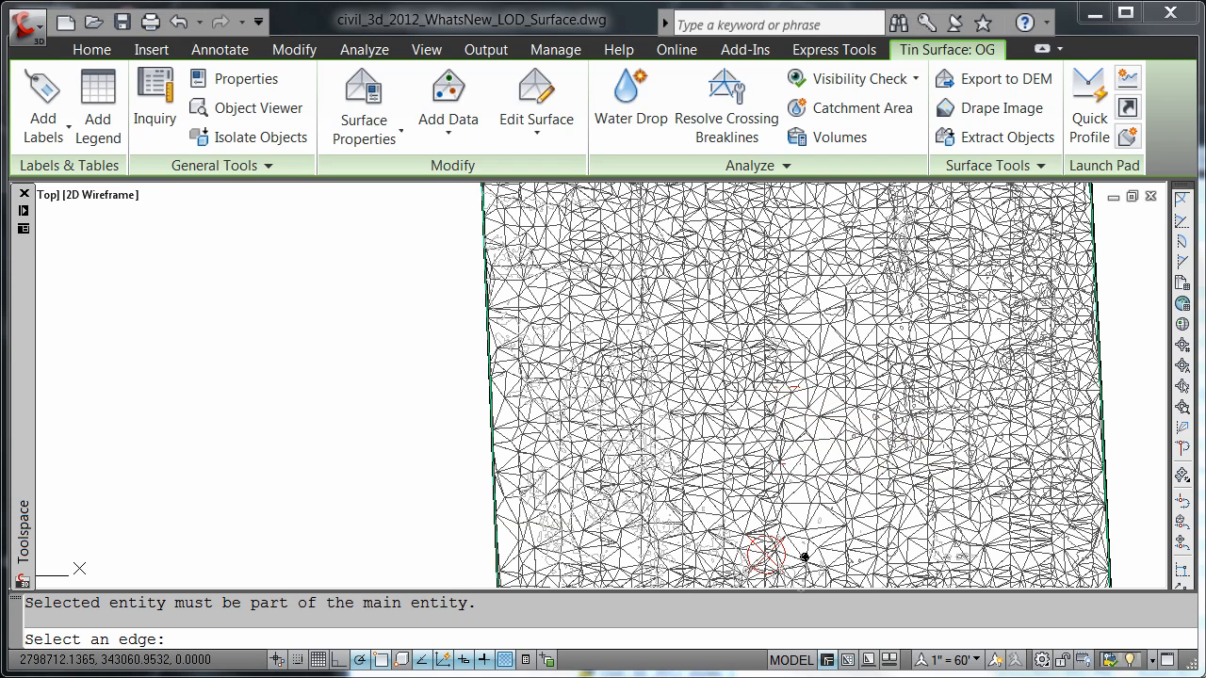